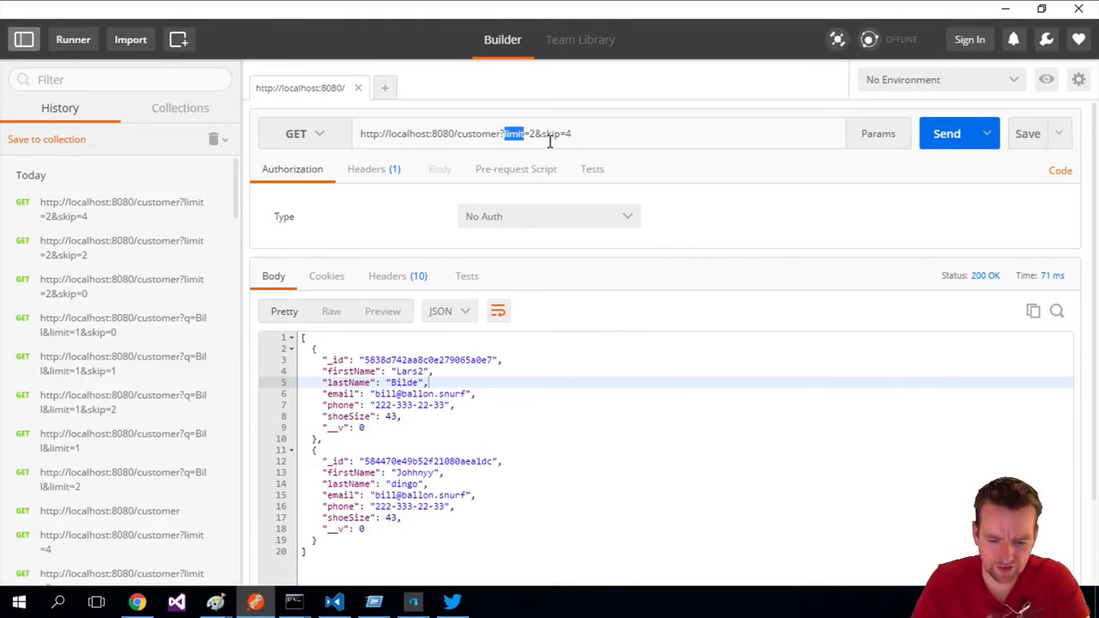
# - Rewrite the customer request query as count=10 and page=1 in place of limit and skip
pyautogui.write('count')
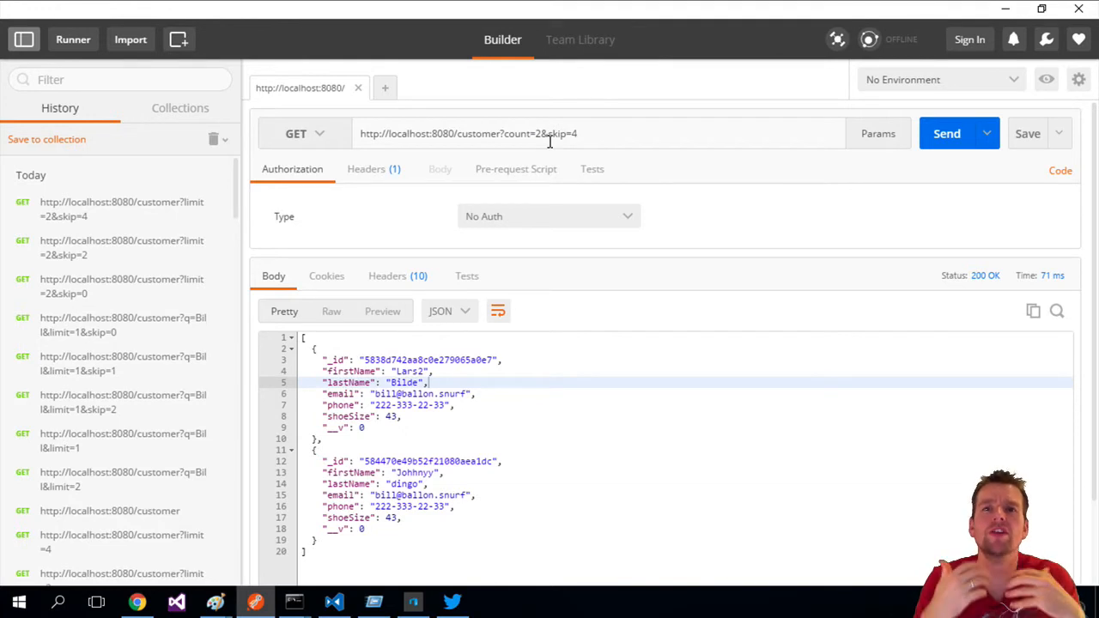
pyautogui.moveTo(536, 134)
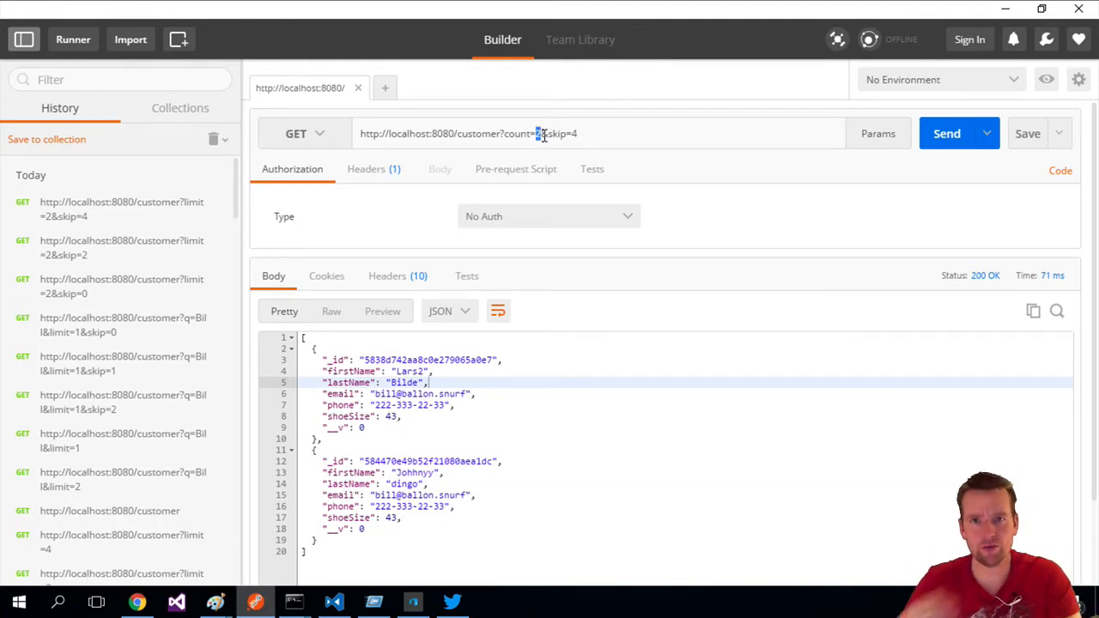
pyautogui.write('10')
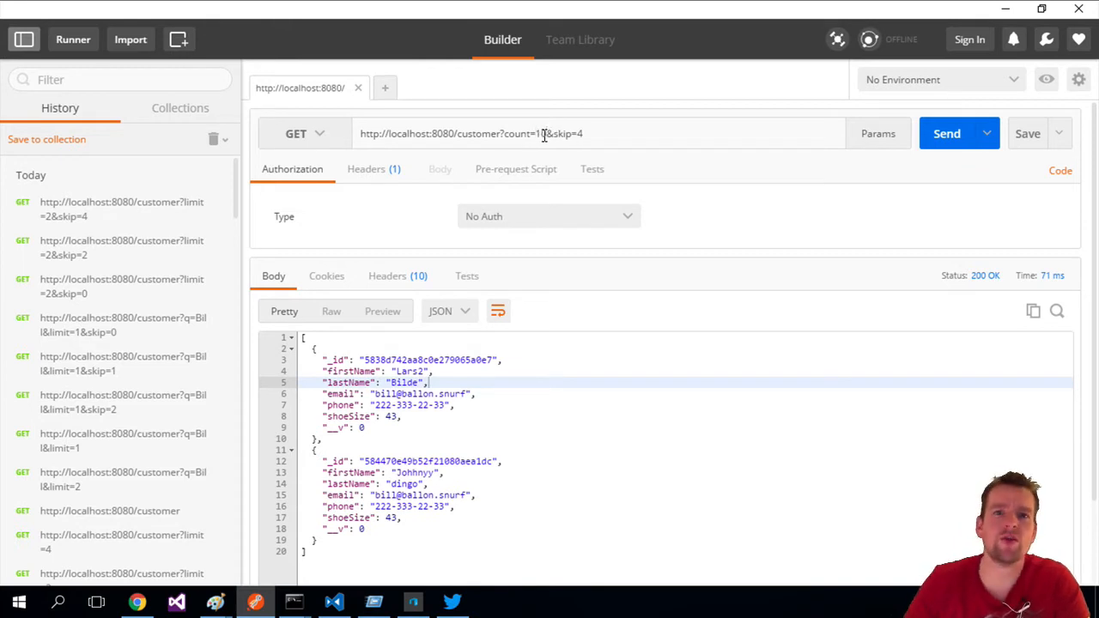
pyautogui.doubleClick(557, 134)
pyautogui.write('age')
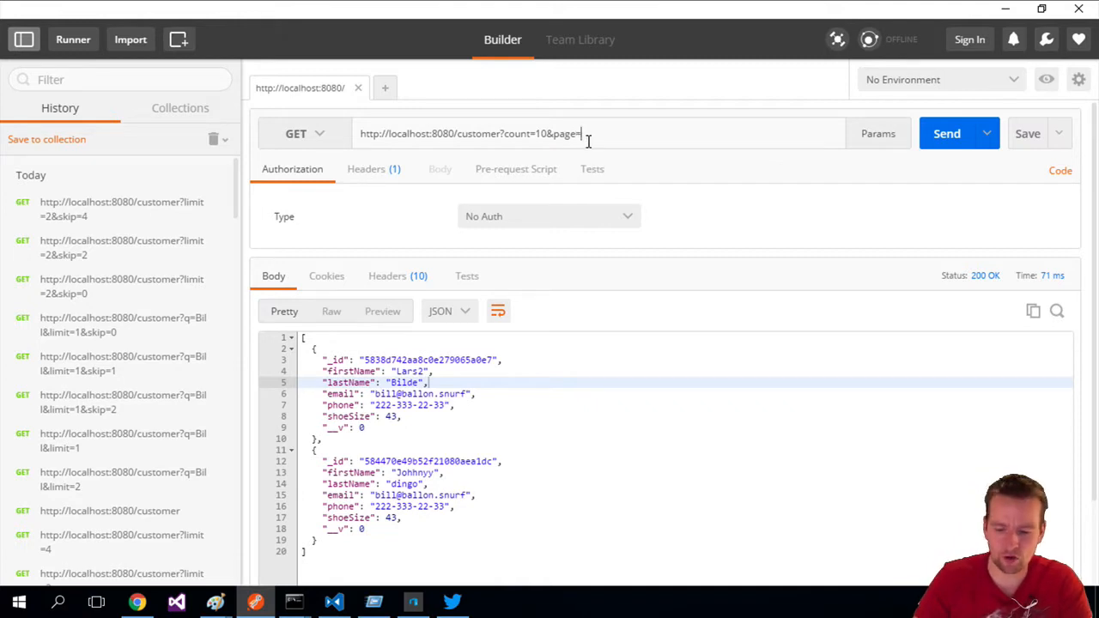
pyautogui.write('0')
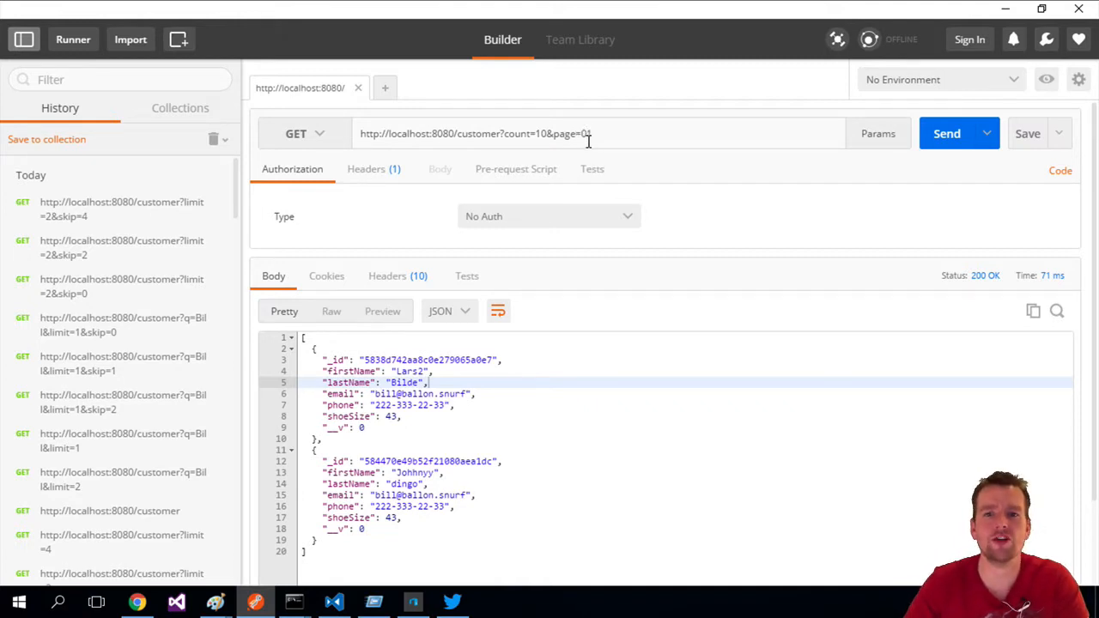
pyautogui.write('1')
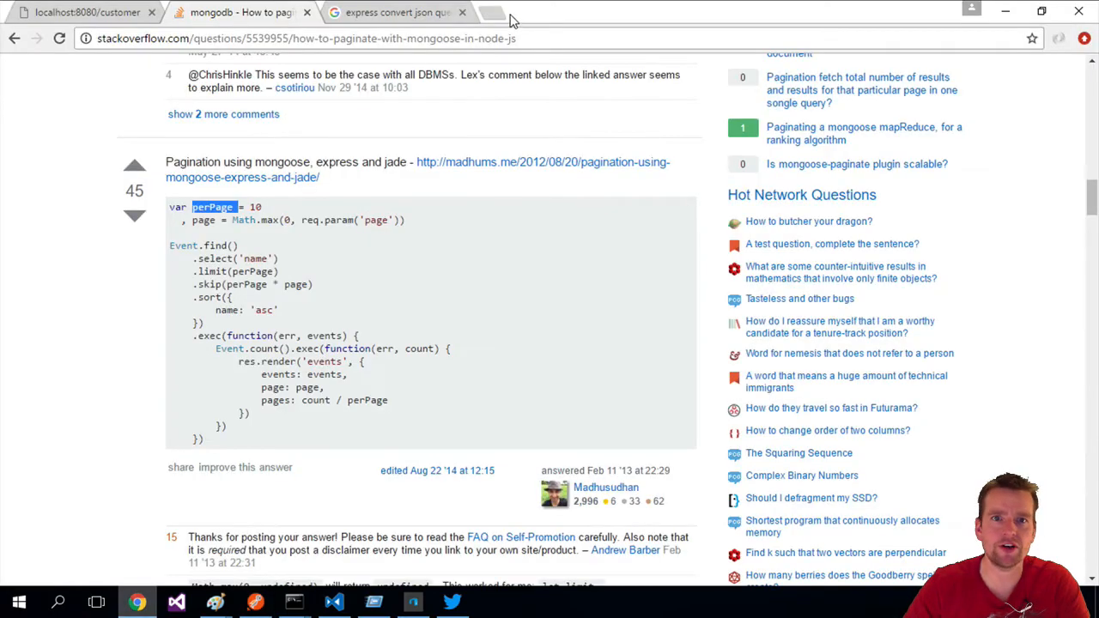
# - Glance at page 2 of the JSON query search results, close that tab and return to VS Code
pyautogui.click(491, 12)
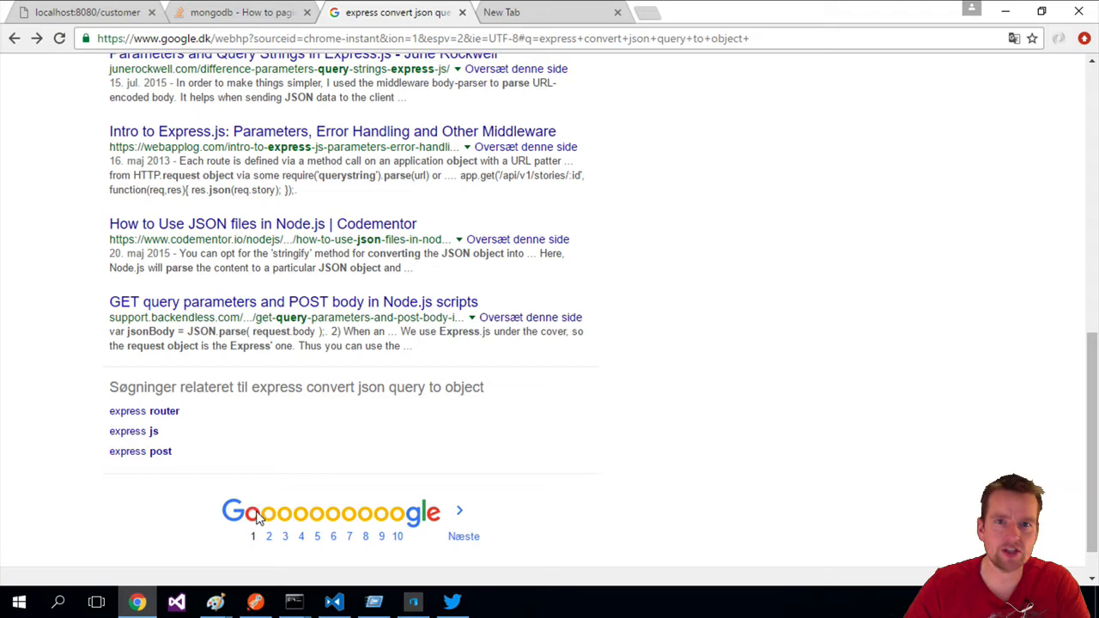
pyautogui.click(268, 536)
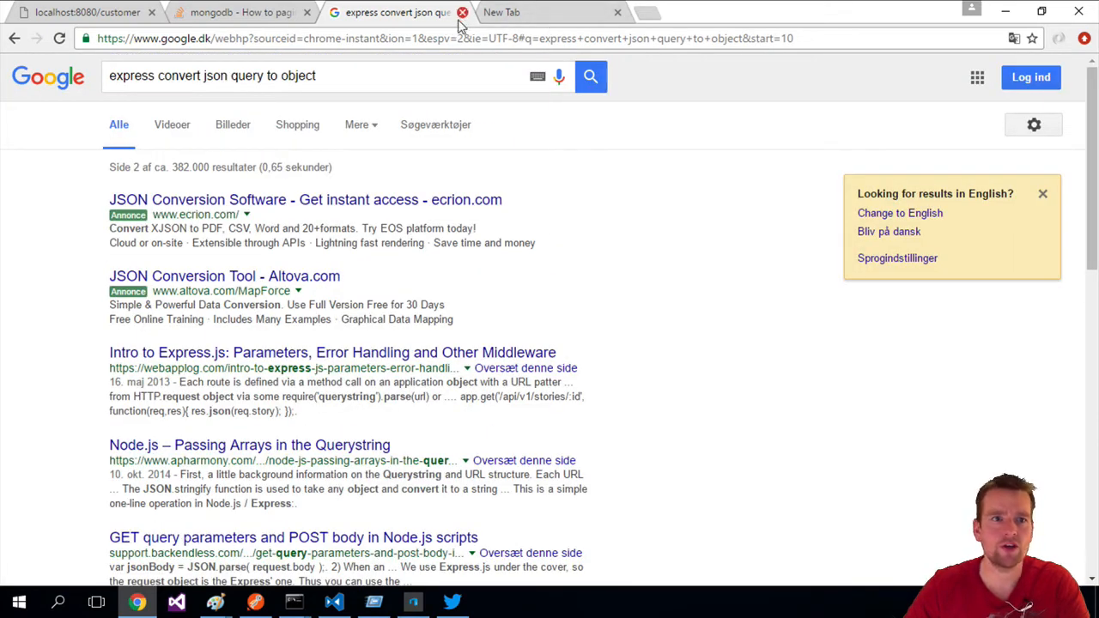
pyautogui.click(462, 12)
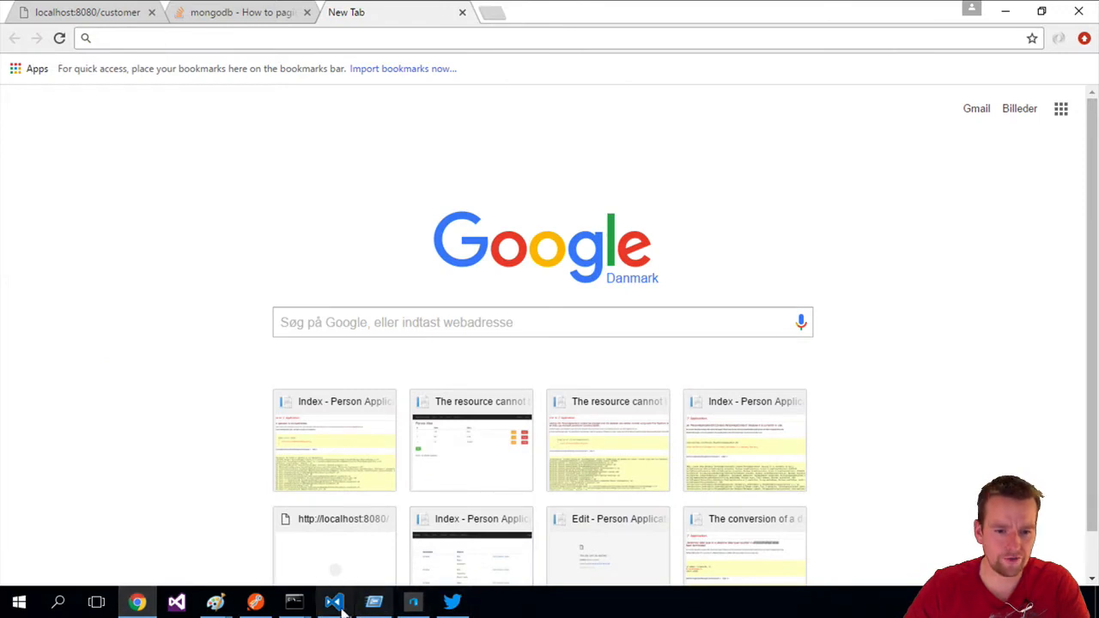
pyautogui.click(333, 601)
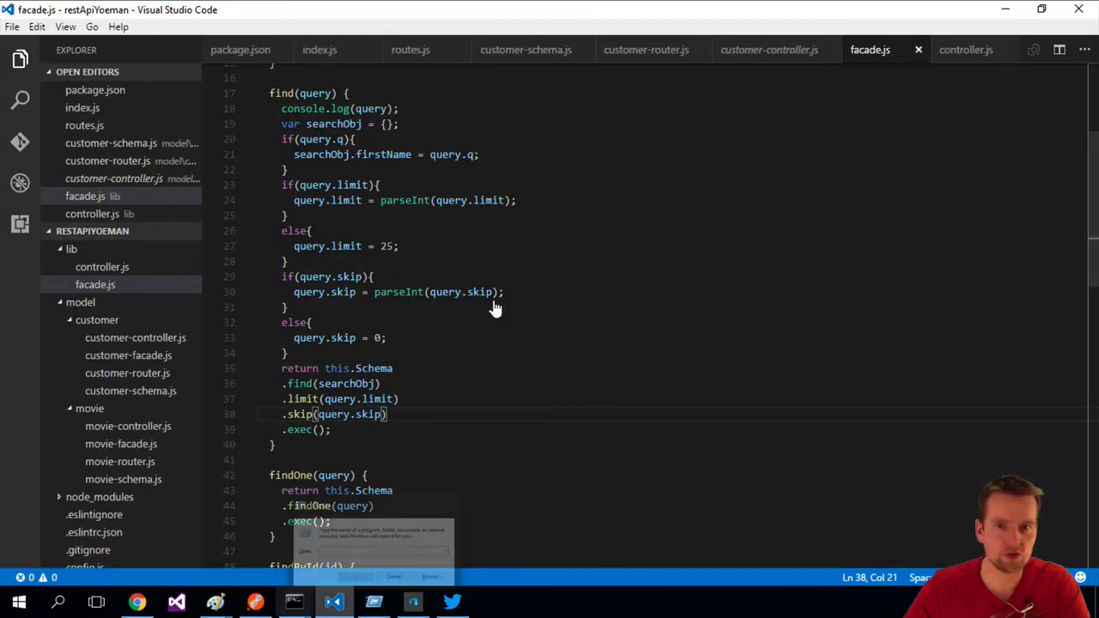
# - Recheck the count parameter in the Postman URL, then return to facade.js
pyautogui.click(373, 602)
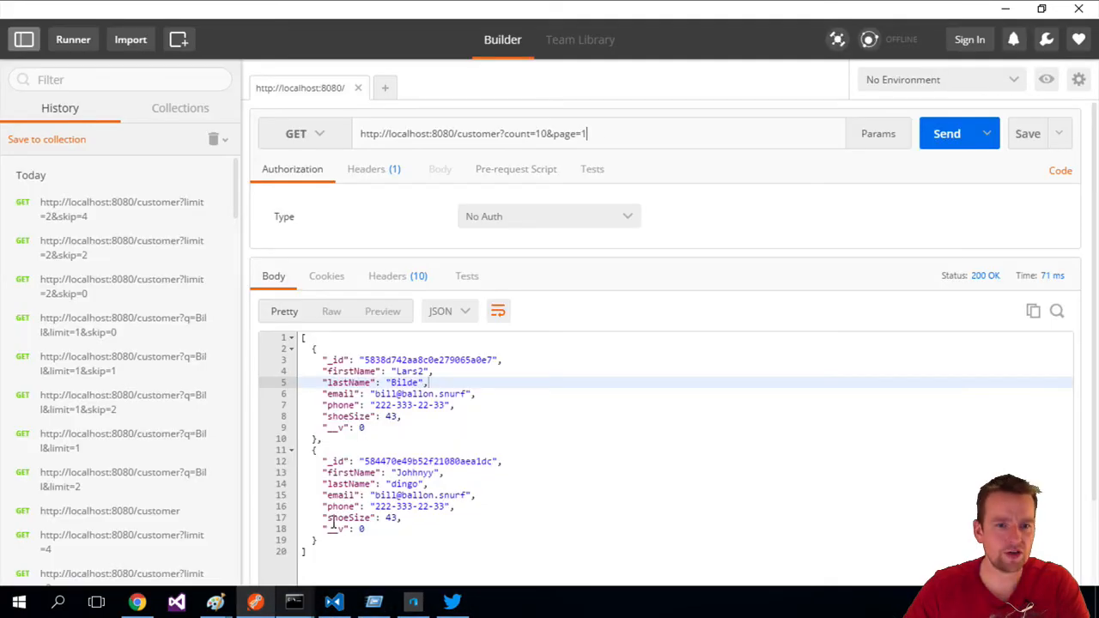
pyautogui.doubleClick(517, 134)
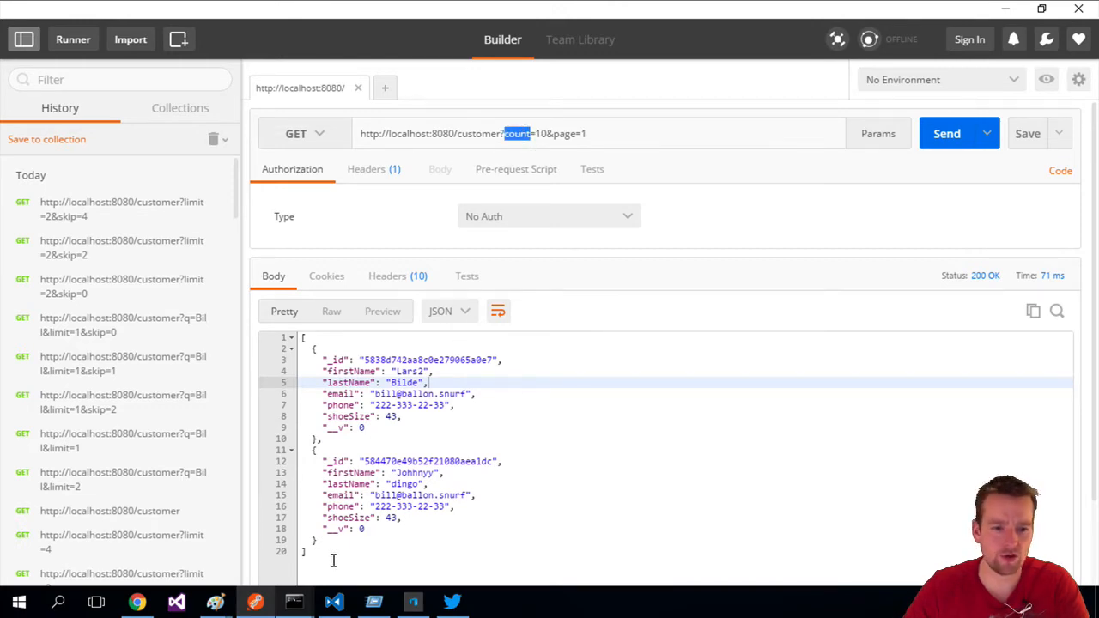
pyautogui.click(333, 601)
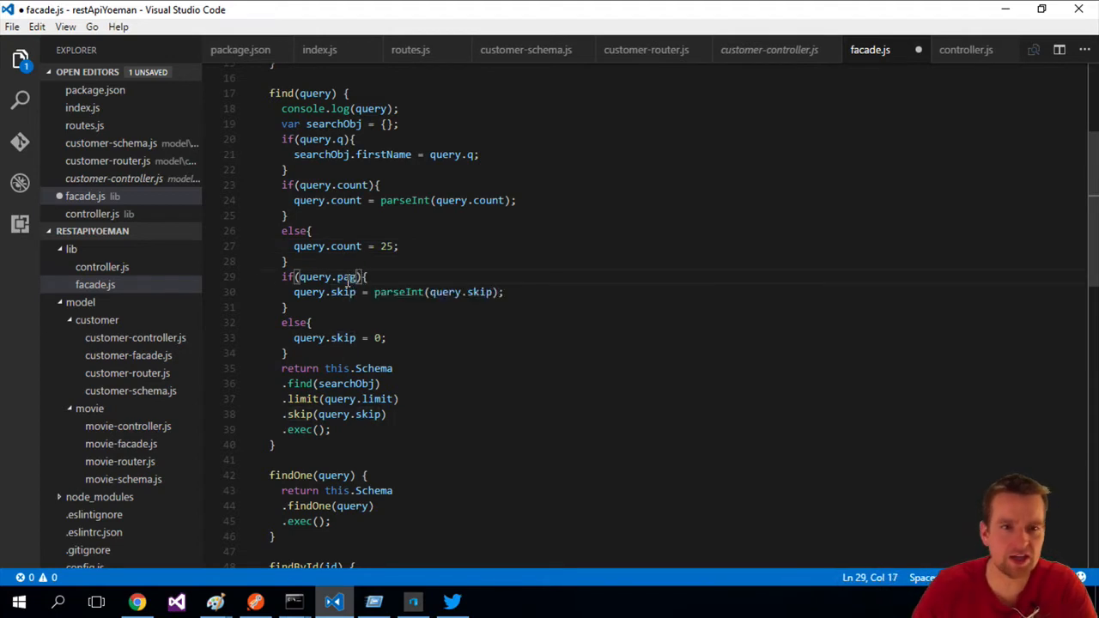
# - Rename skip to page in find()'s default and parseInt lines and save facade.js
pyautogui.doubleClick(342, 292)
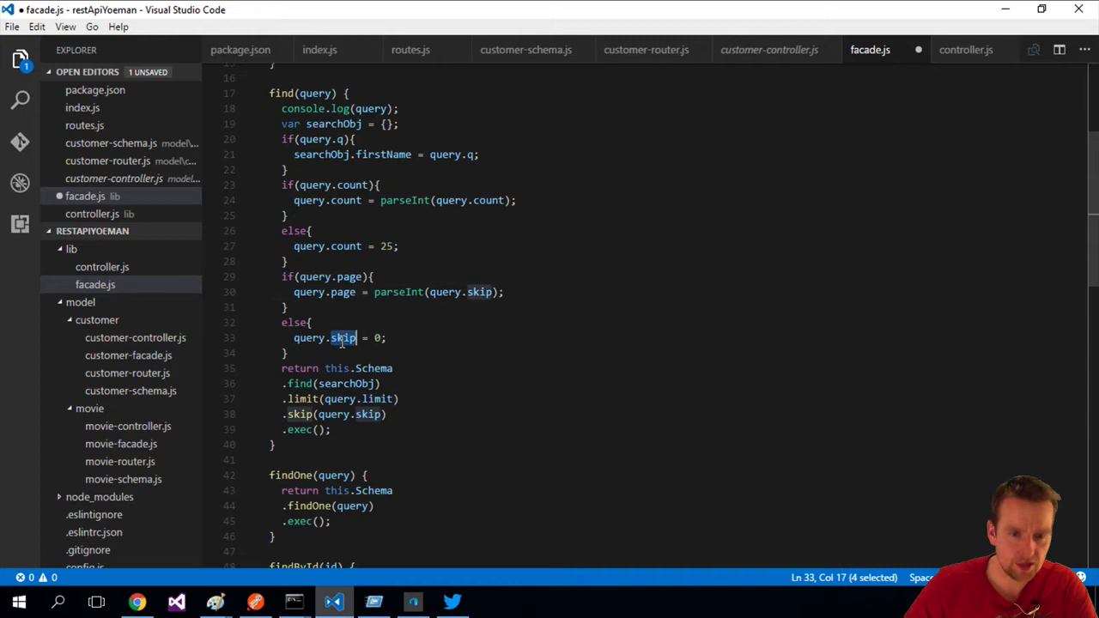
pyautogui.write('page')
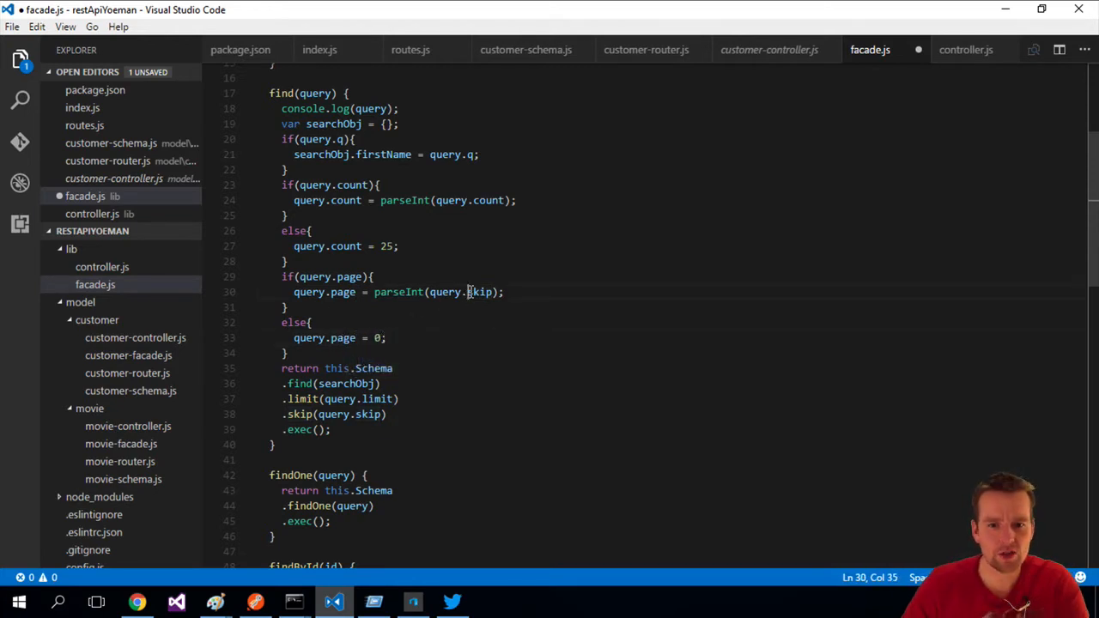
pyautogui.doubleClick(479, 292)
pyautogui.write('age')
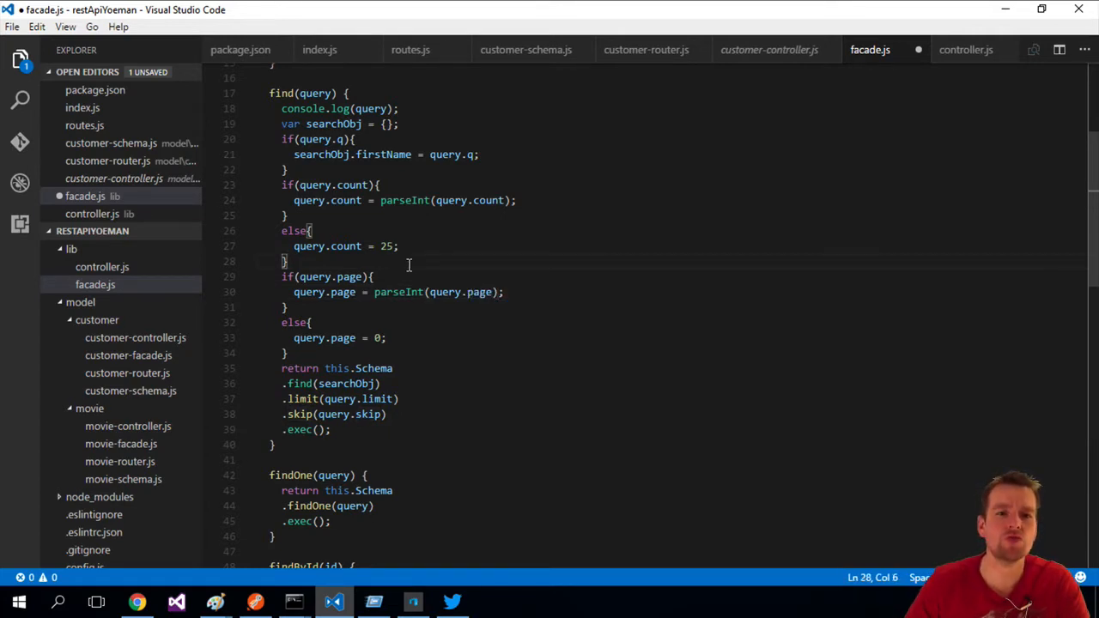
pyautogui.press('ctrl+s')
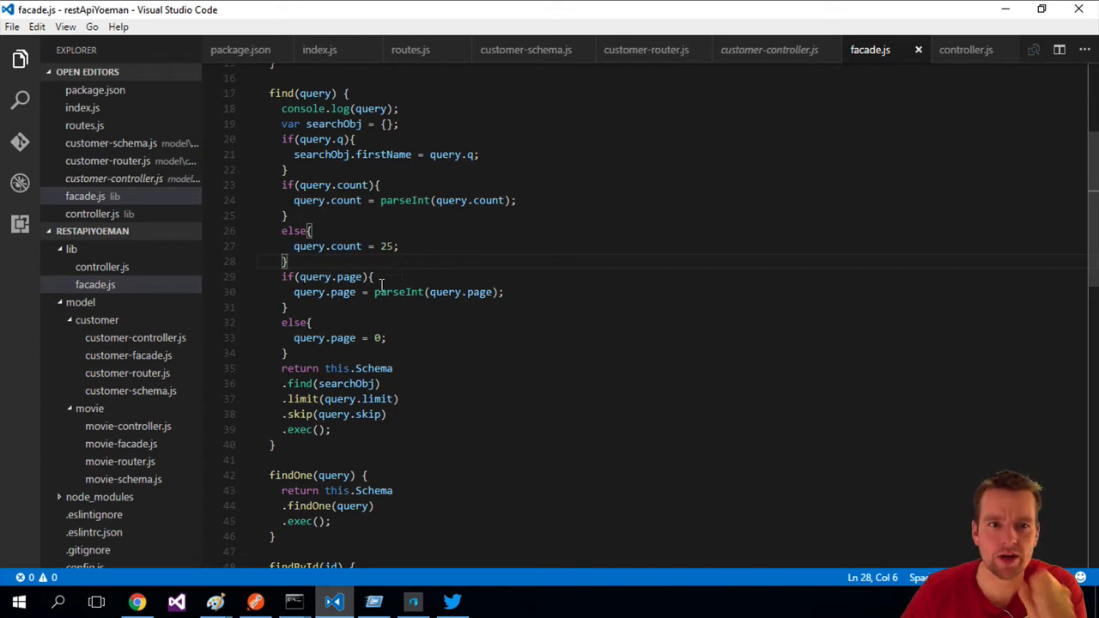
# - Compute the offset as parseInt((query.page-1) * query.count)
pyautogui.click(364, 276)
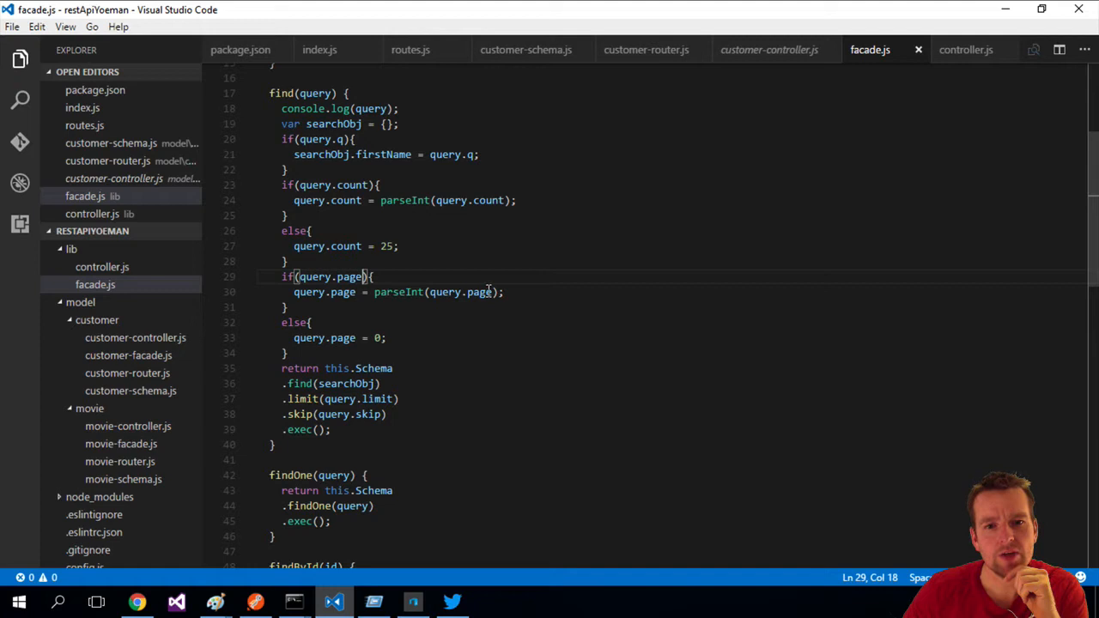
pyautogui.write('*')
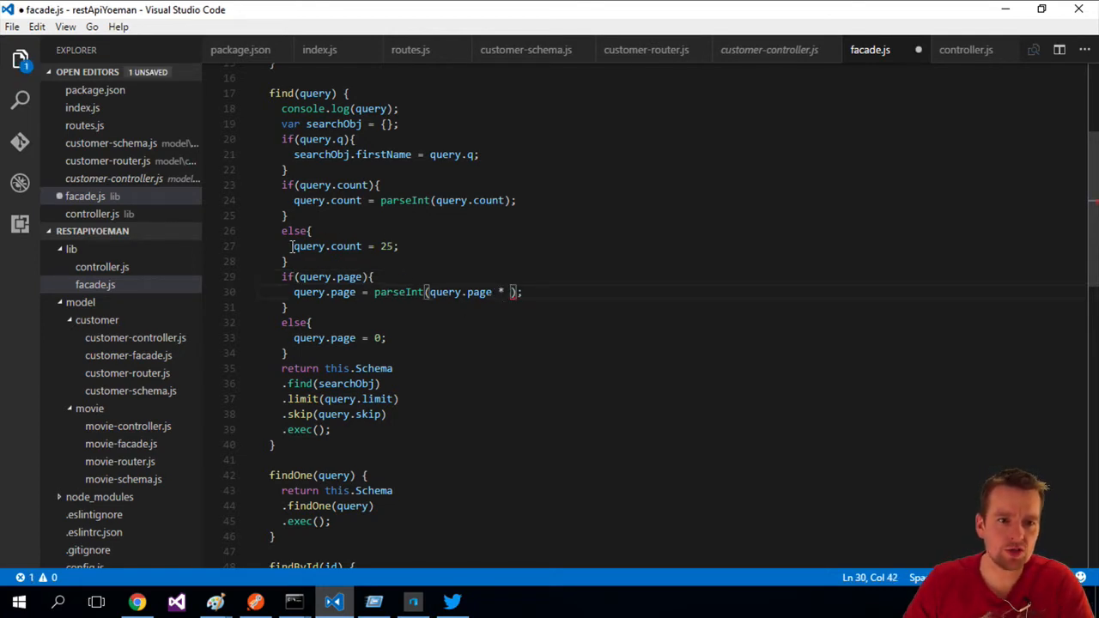
pyautogui.doubleClick(327, 245)
pyautogui.write('query.count')
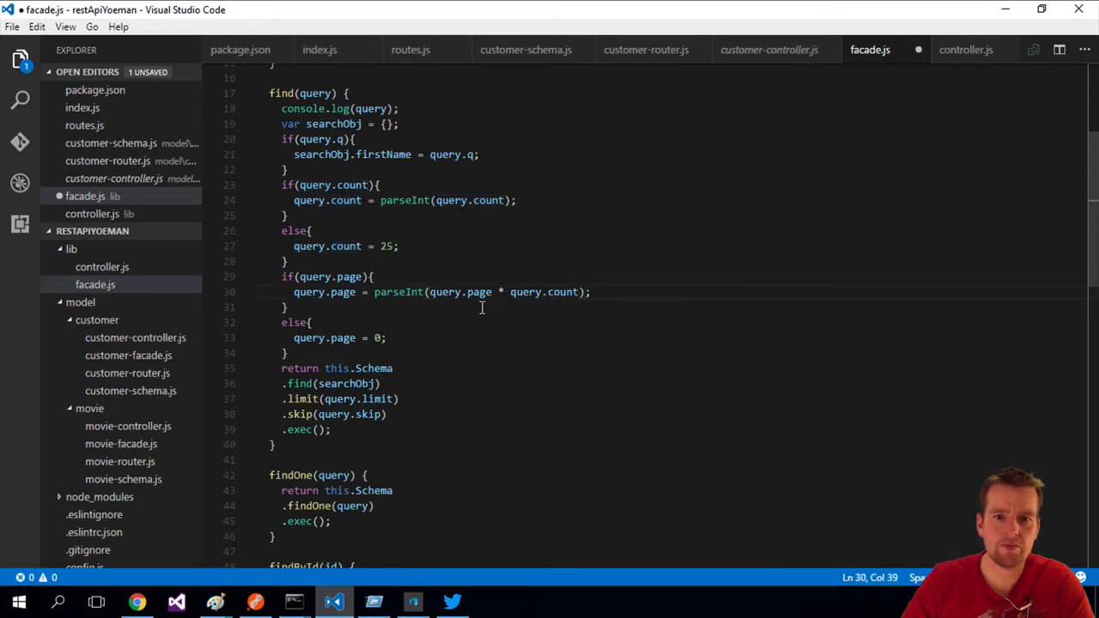
pyautogui.click(426, 292)
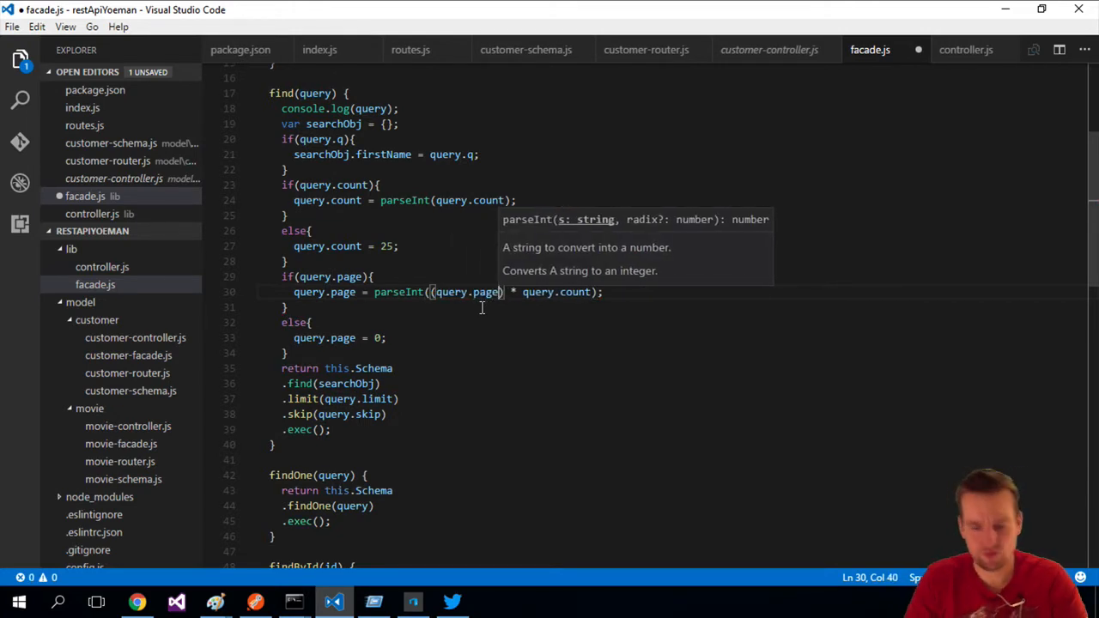
pyautogui.write('-1')
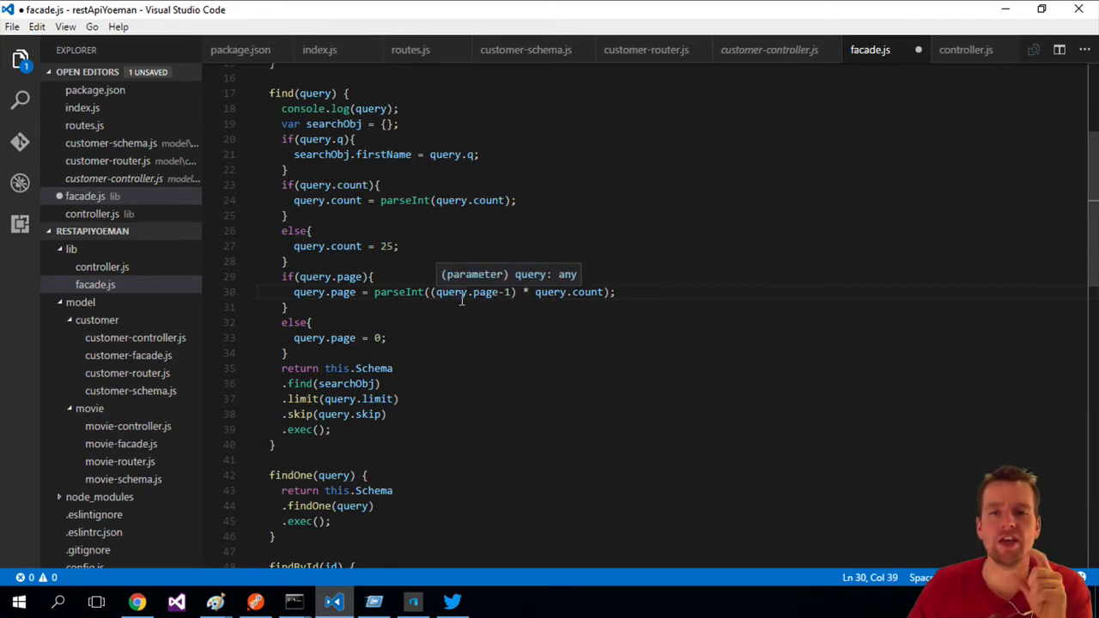
pyautogui.moveTo(587, 292)
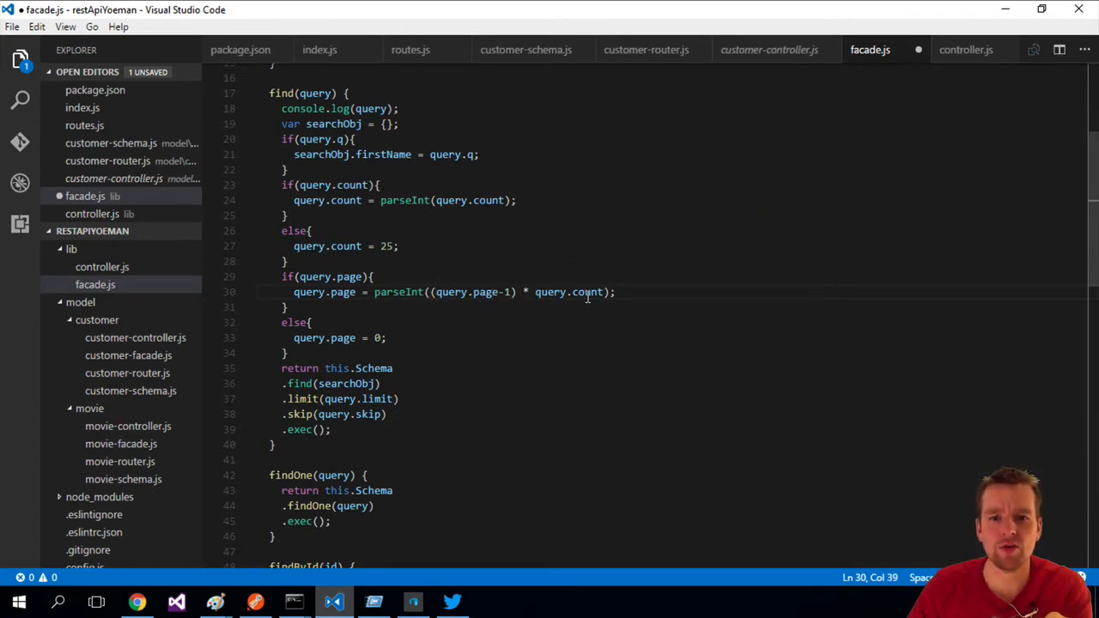
pyautogui.moveTo(567, 353)
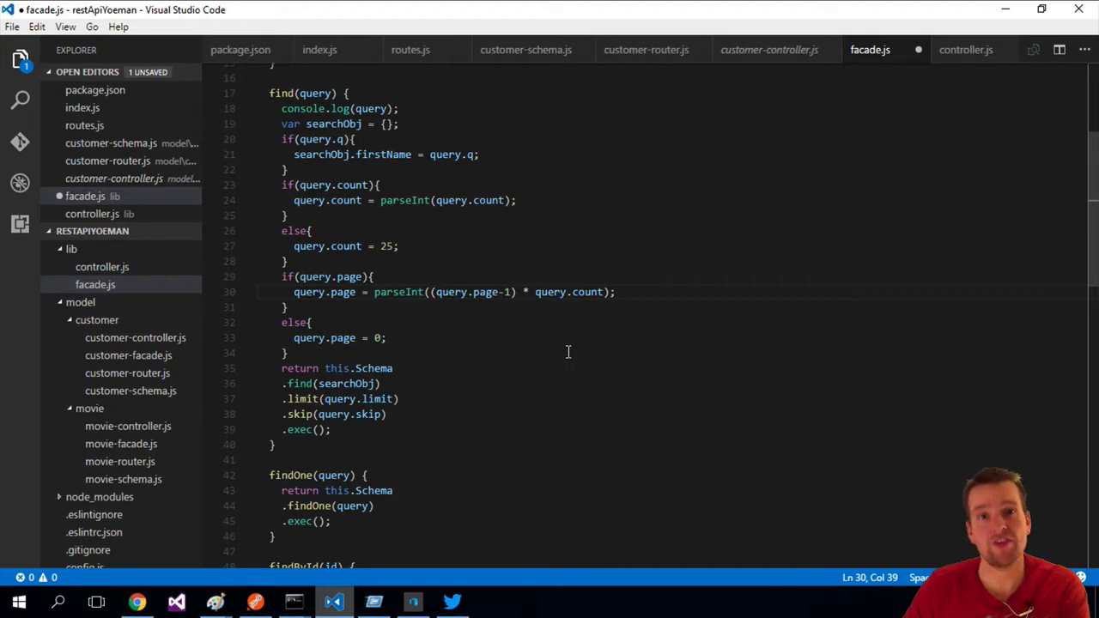
pyautogui.moveTo(391, 248)
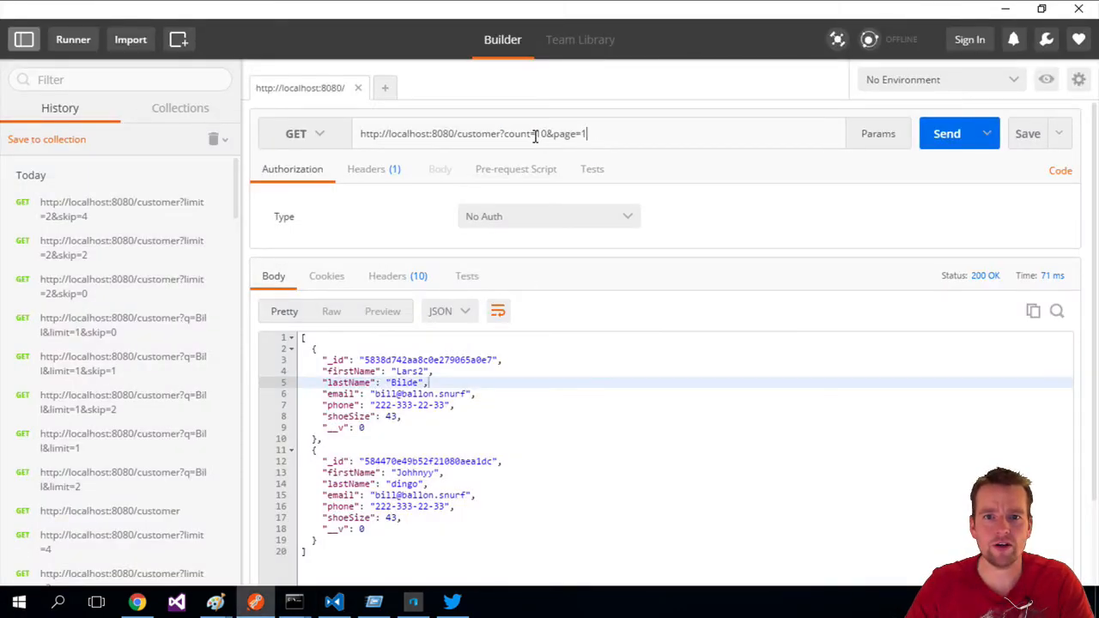
# - Send /customer?count=2&page=1 and scan the response, which still returns more than two customers
pyautogui.click(946, 134)
pyautogui.write('2')
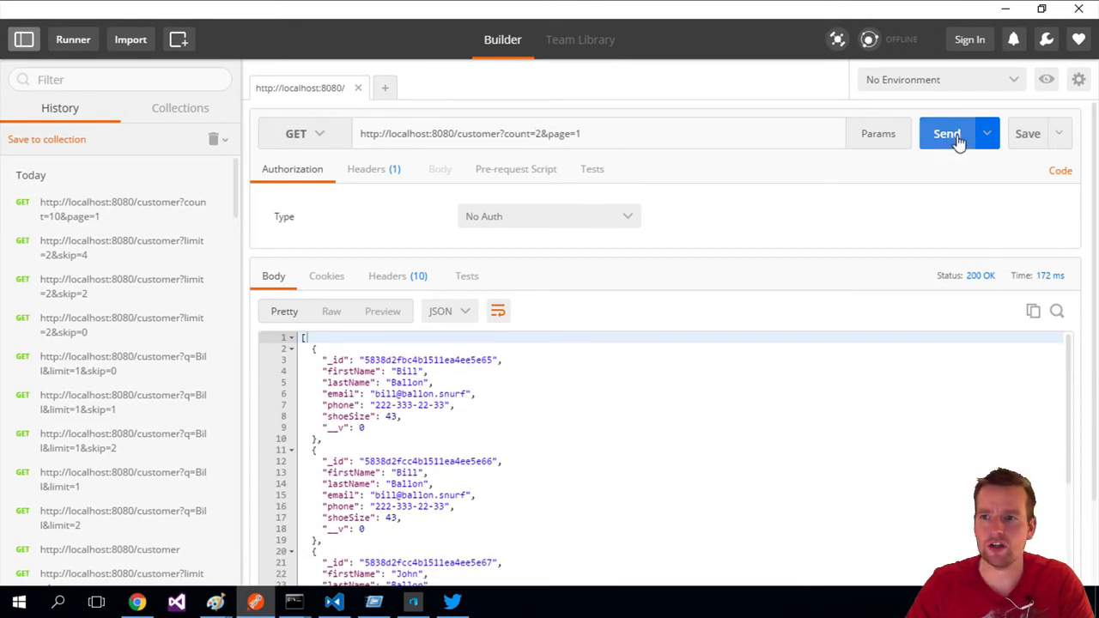
pyautogui.click(949, 134)
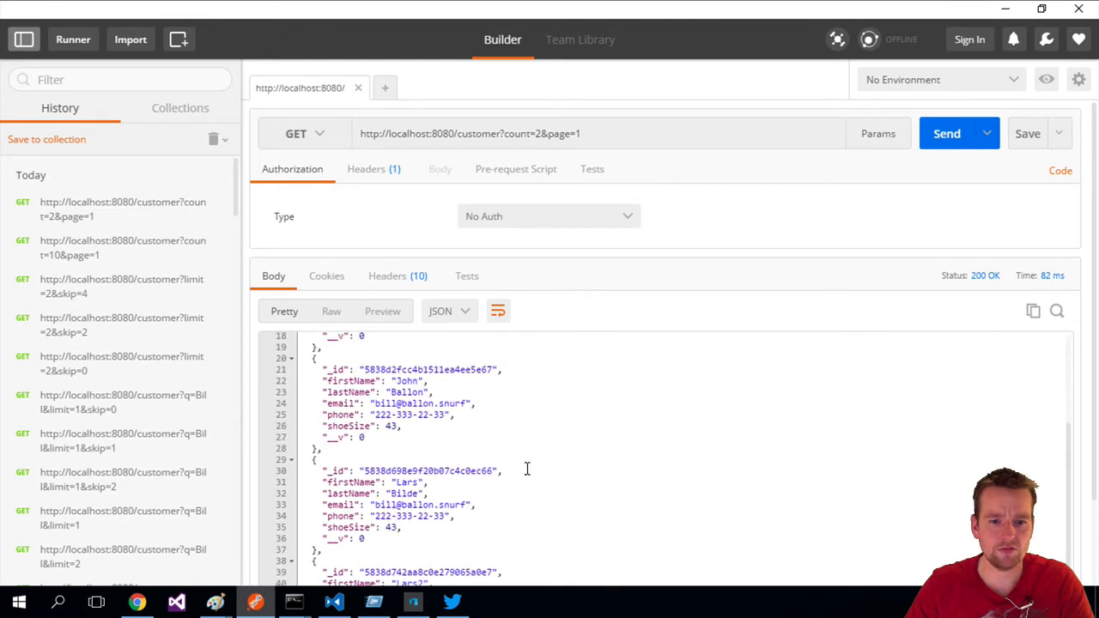
pyautogui.scroll(3)
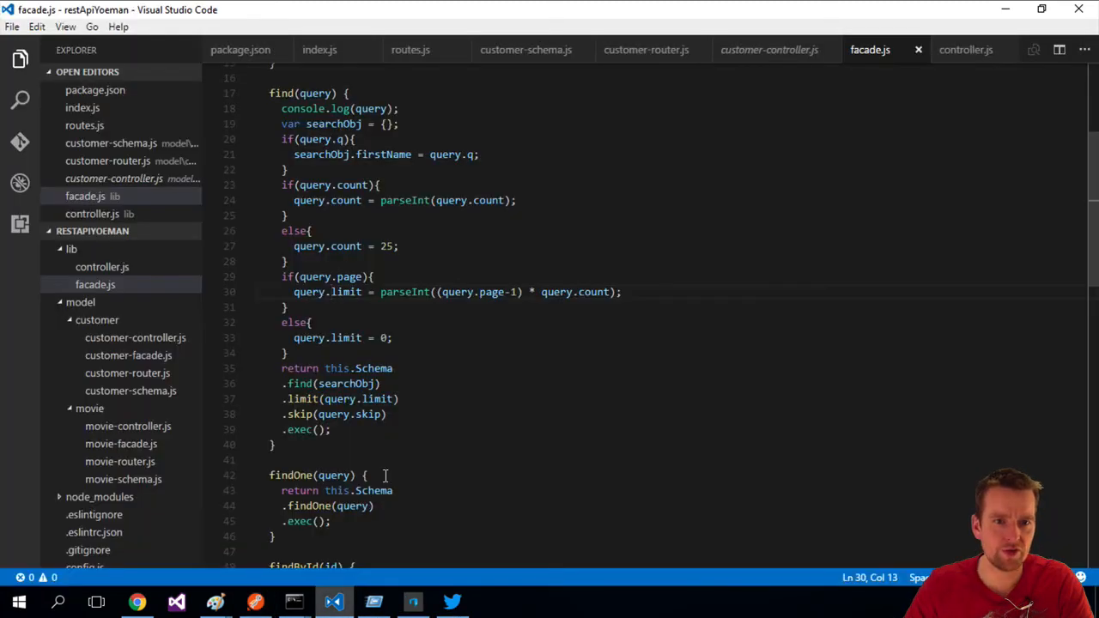
# - Rename the query.limit assignment in the page branch to query.skip
pyautogui.click(344, 337)
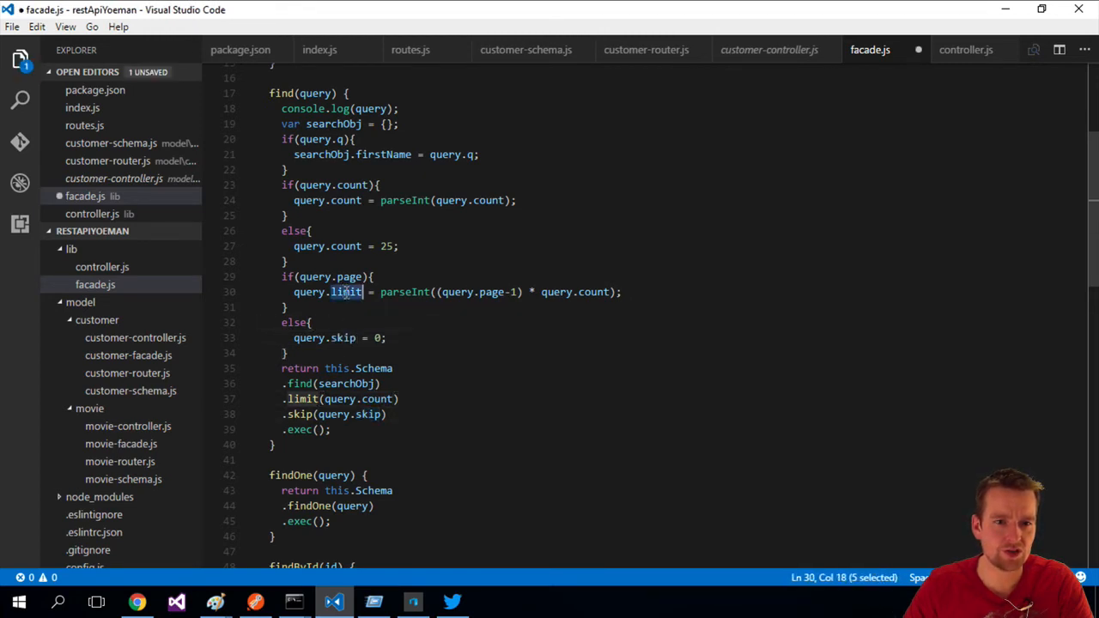
pyautogui.write('skip')
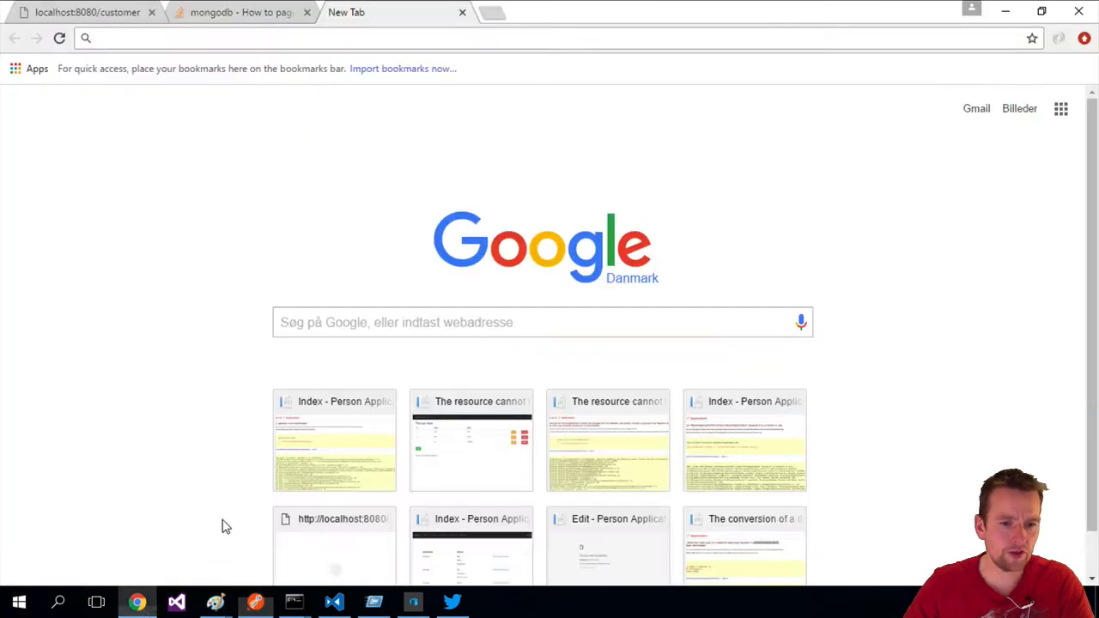
pyautogui.click(543, 323)
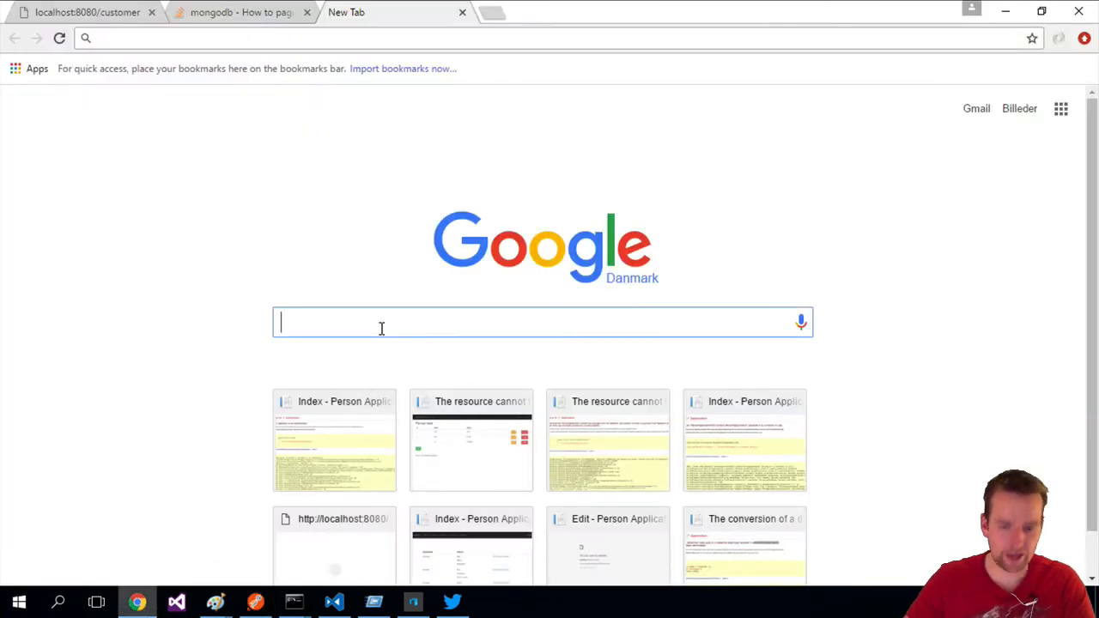
pyautogui.press('Return')
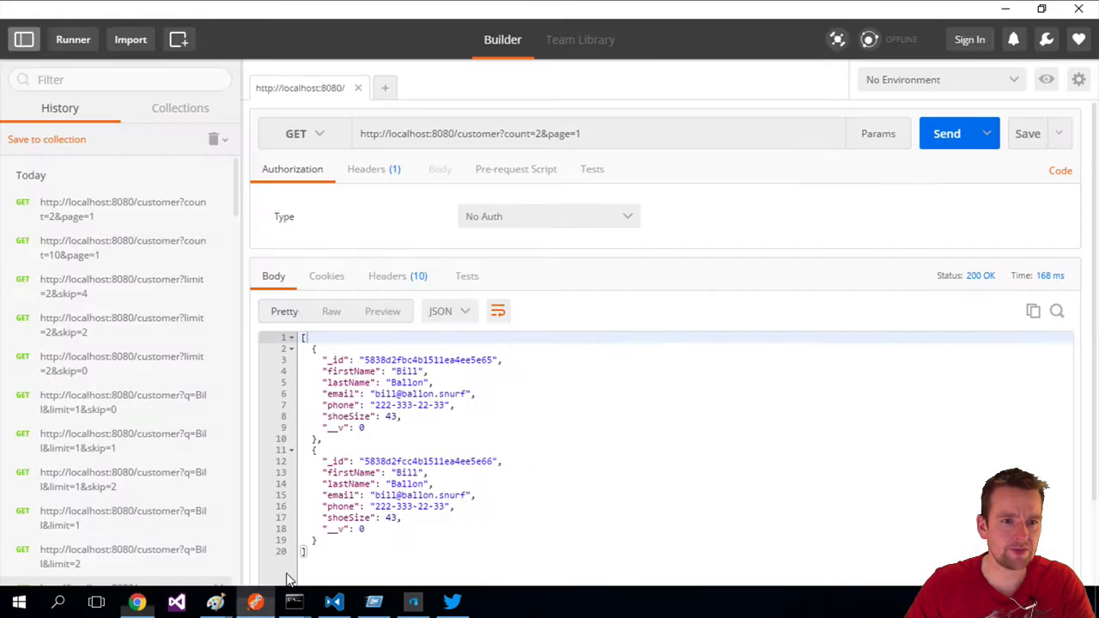
# - Request count=2 pages 2 and 3, each returning two different customers
pyautogui.click(946, 134)
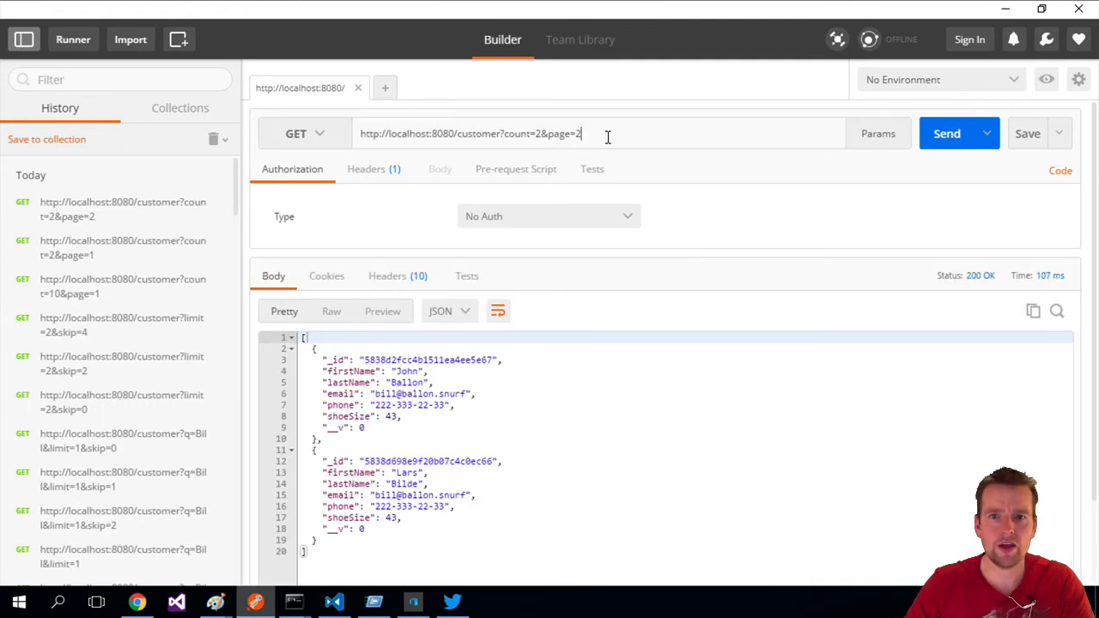
pyautogui.click(948, 134)
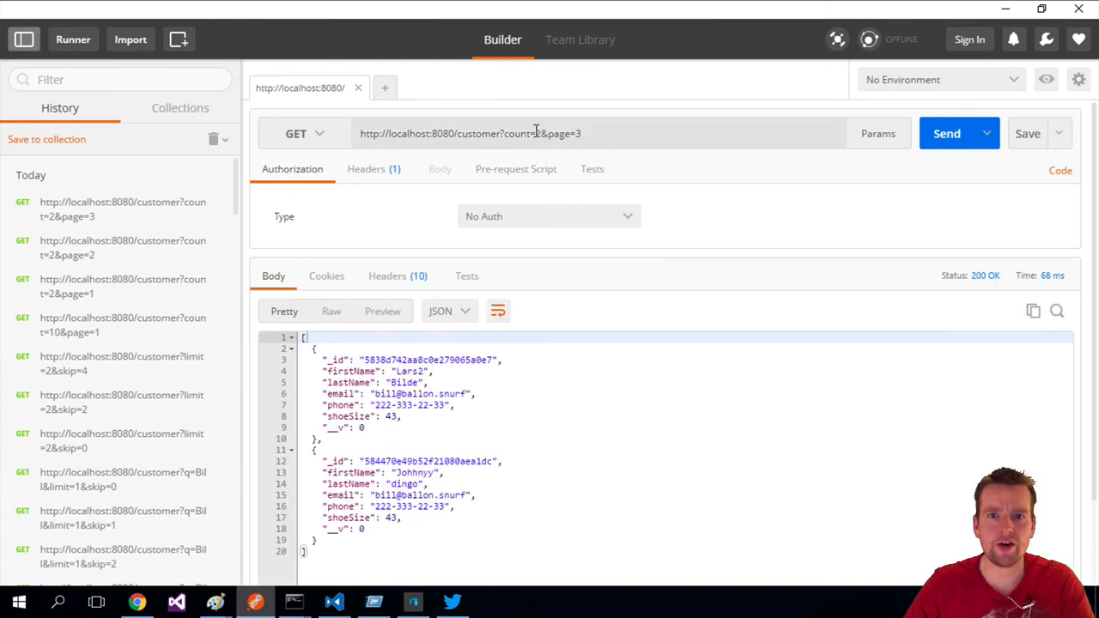
pyautogui.doubleClick(536, 134)
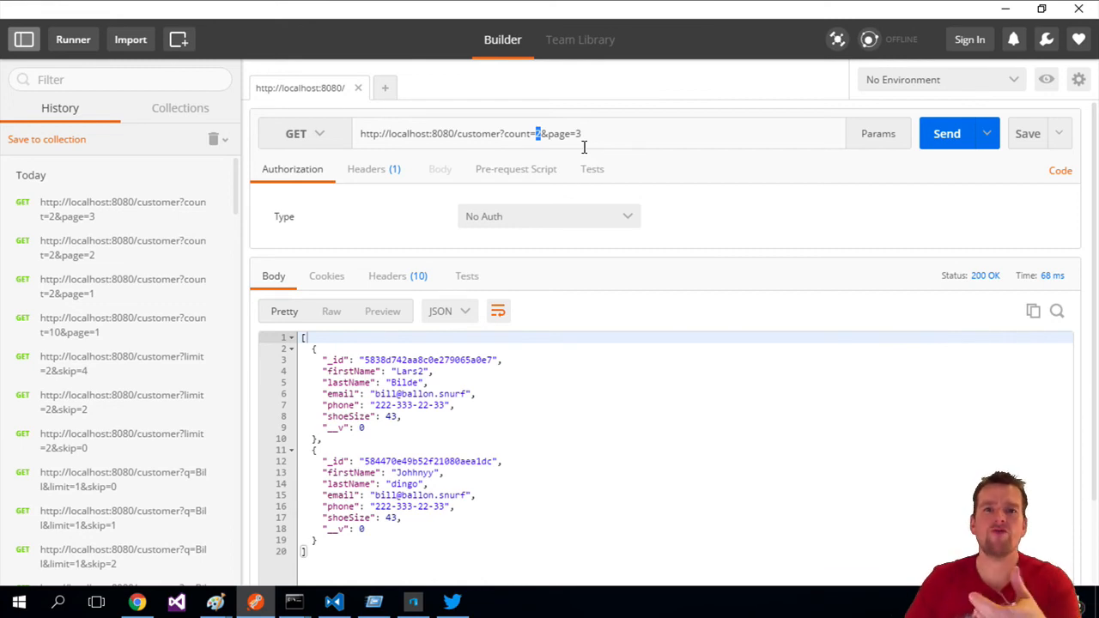
pyautogui.doubleClick(556, 134)
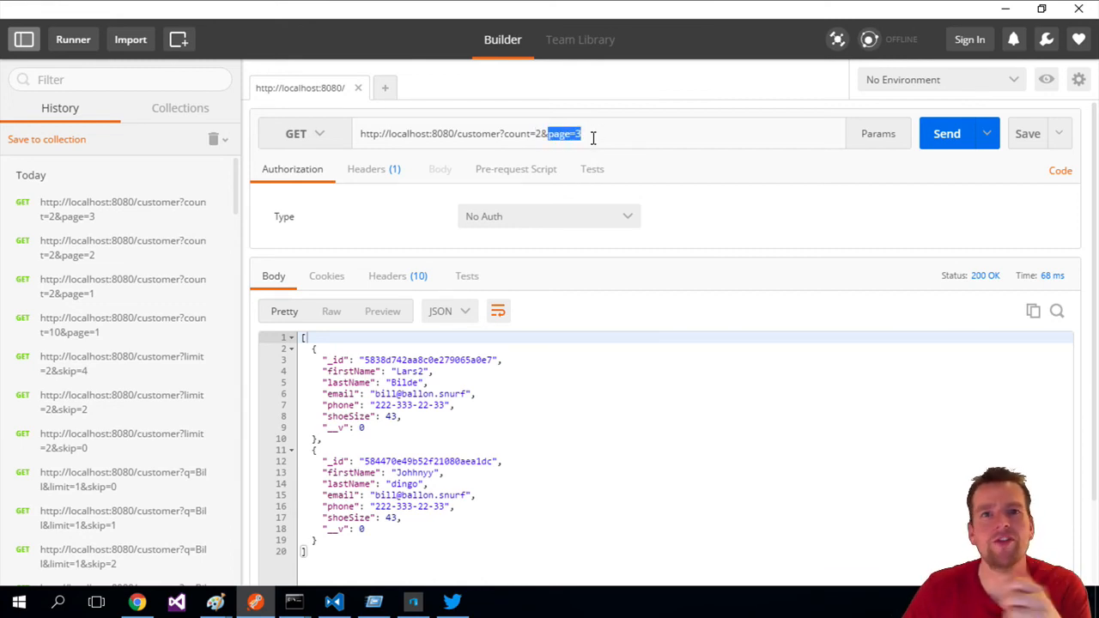
# - Request count=4 for pages 1 and 2, getting four different customers each
pyautogui.doubleClick(519, 134)
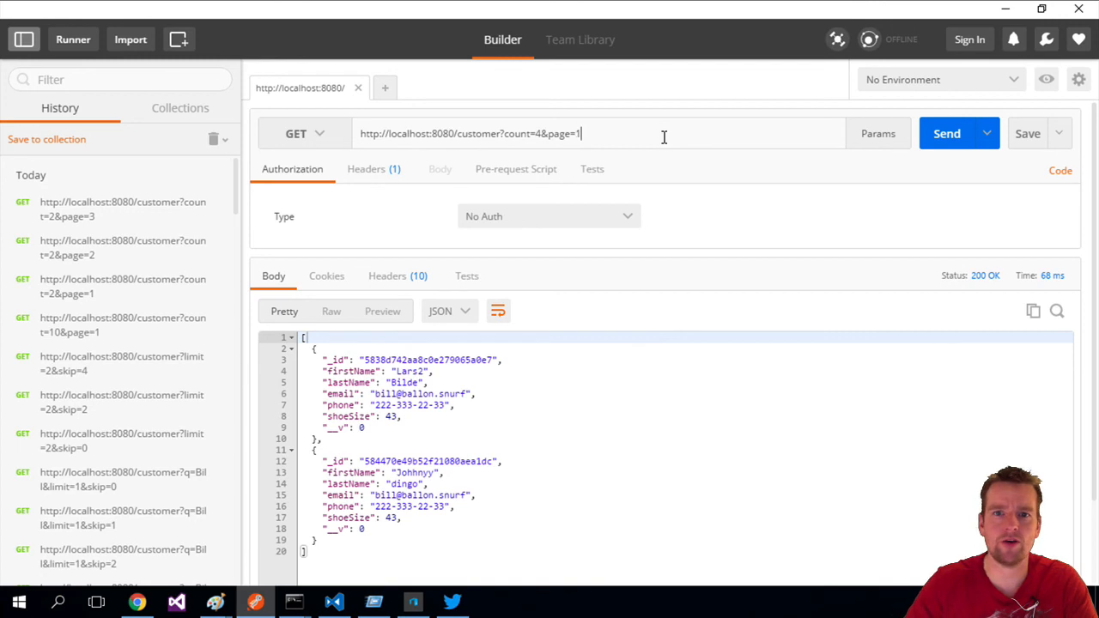
pyautogui.click(946, 134)
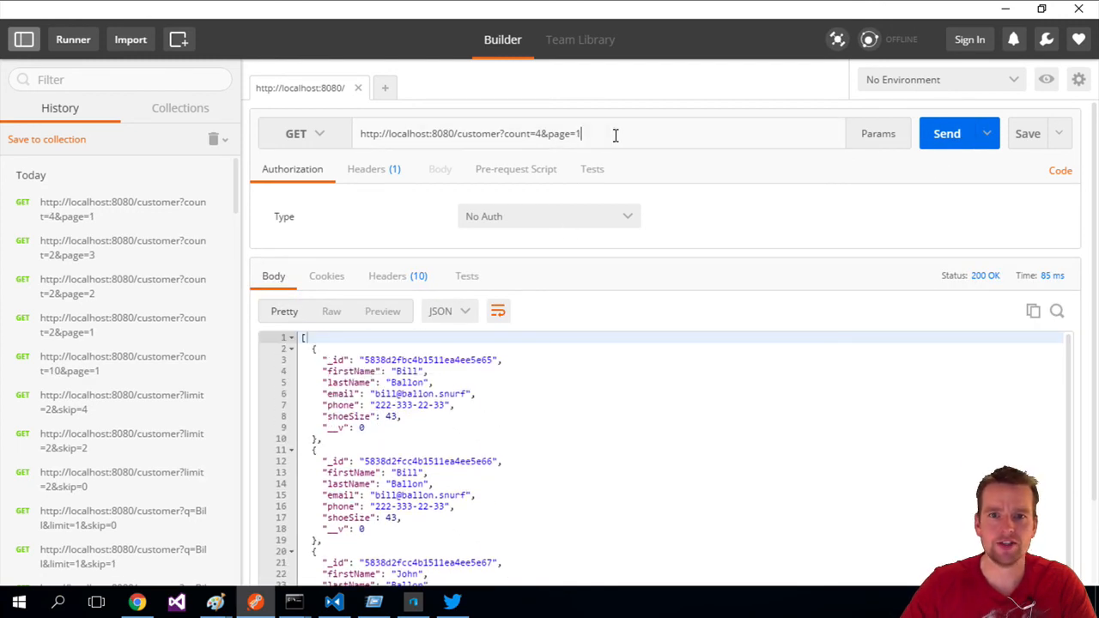
pyautogui.click(946, 134)
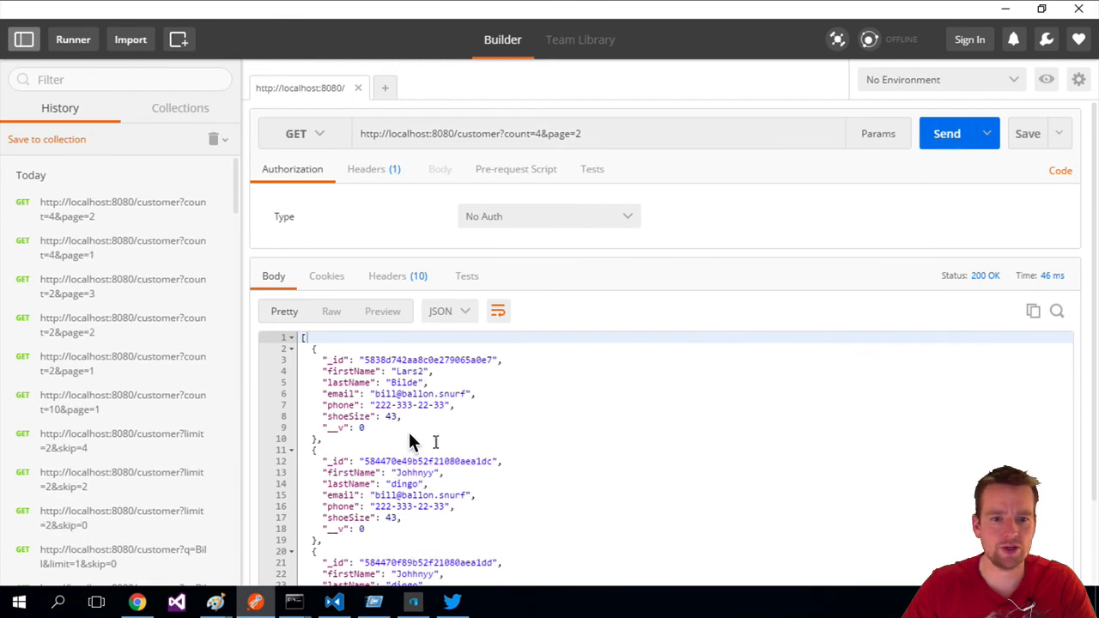